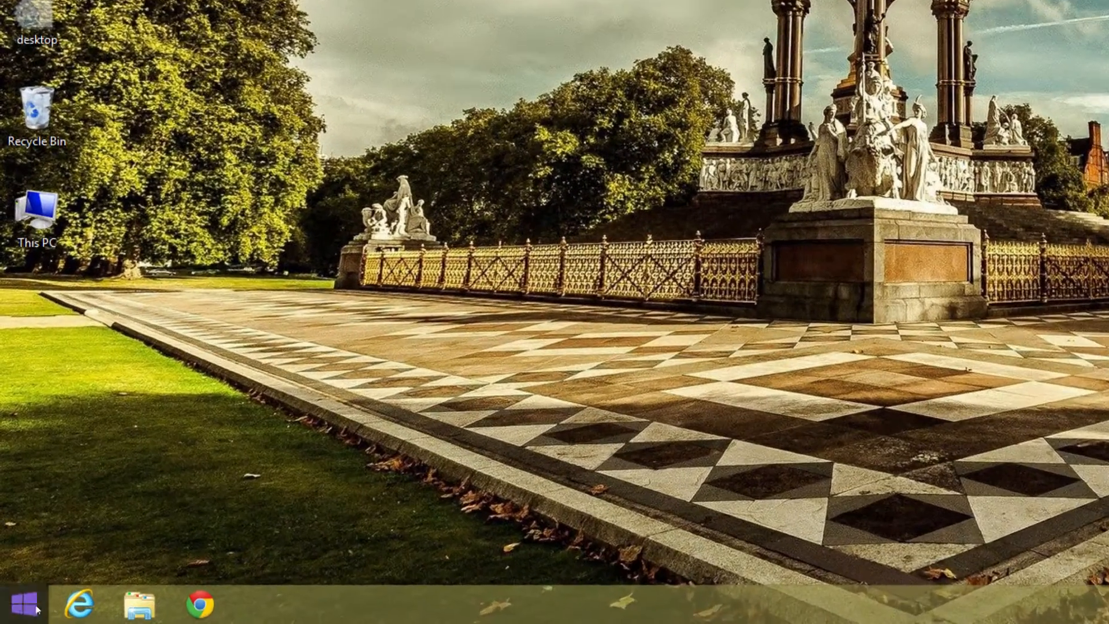
Launch System Configuration by running msconfig.exe from the Start button's Run box.
right_click(14, 606)
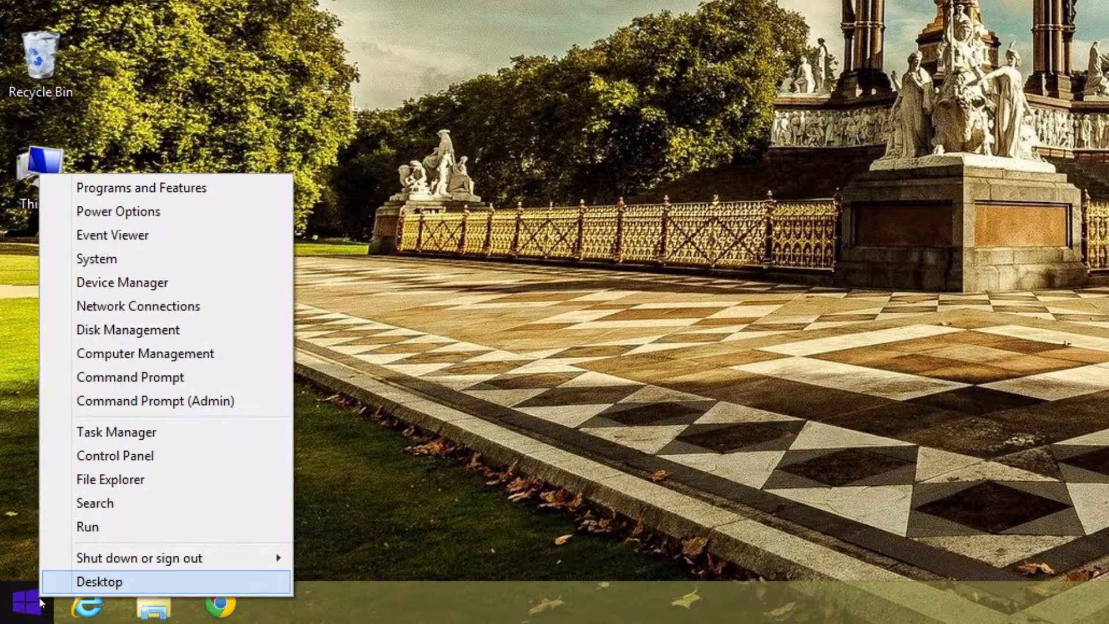
mouse_move(122, 527)
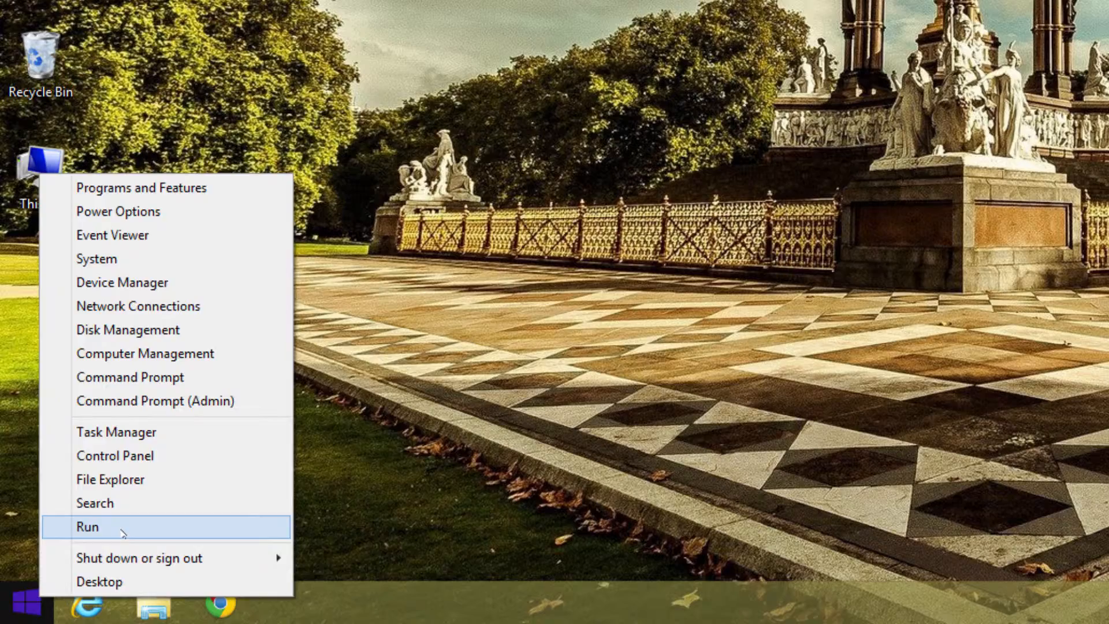
left_click(86, 527)
type("msconfig.exe")
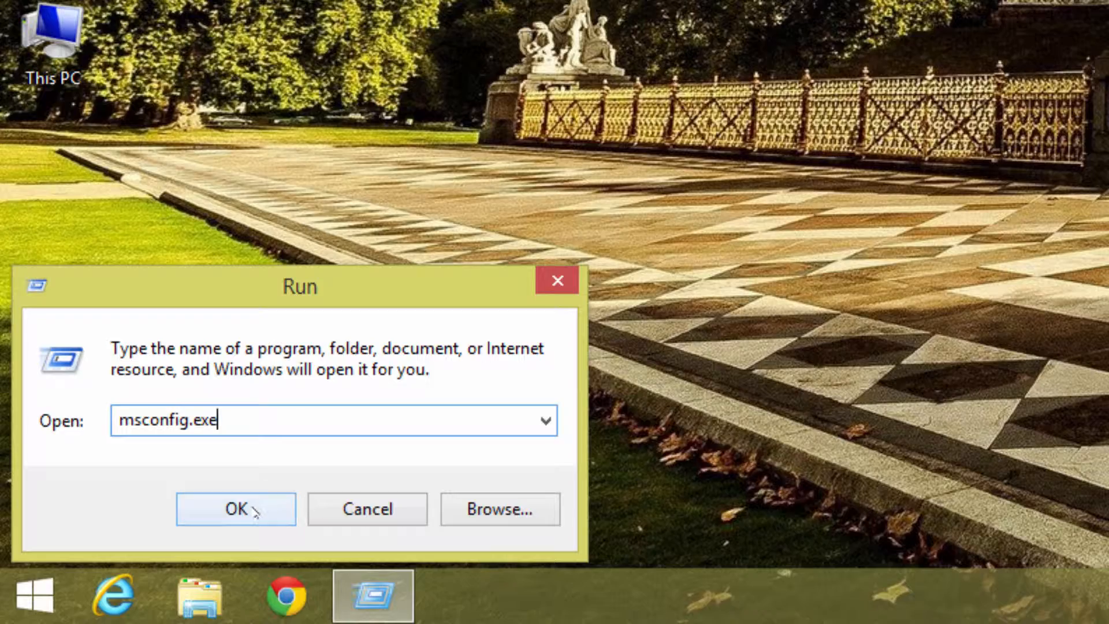
left_click(236, 508)
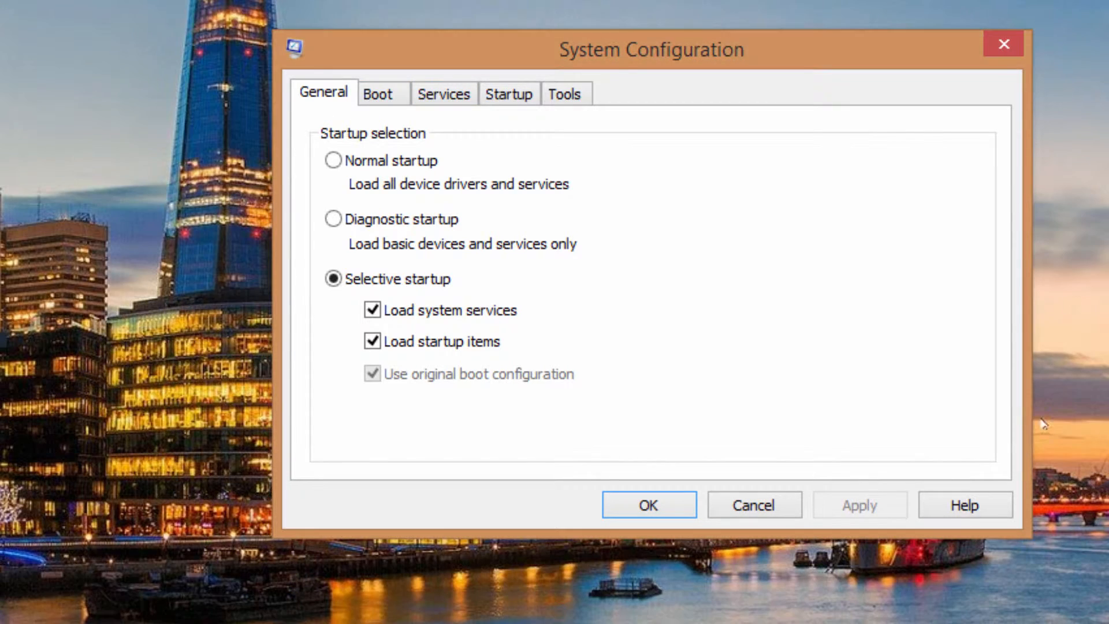
mouse_move(599, 70)
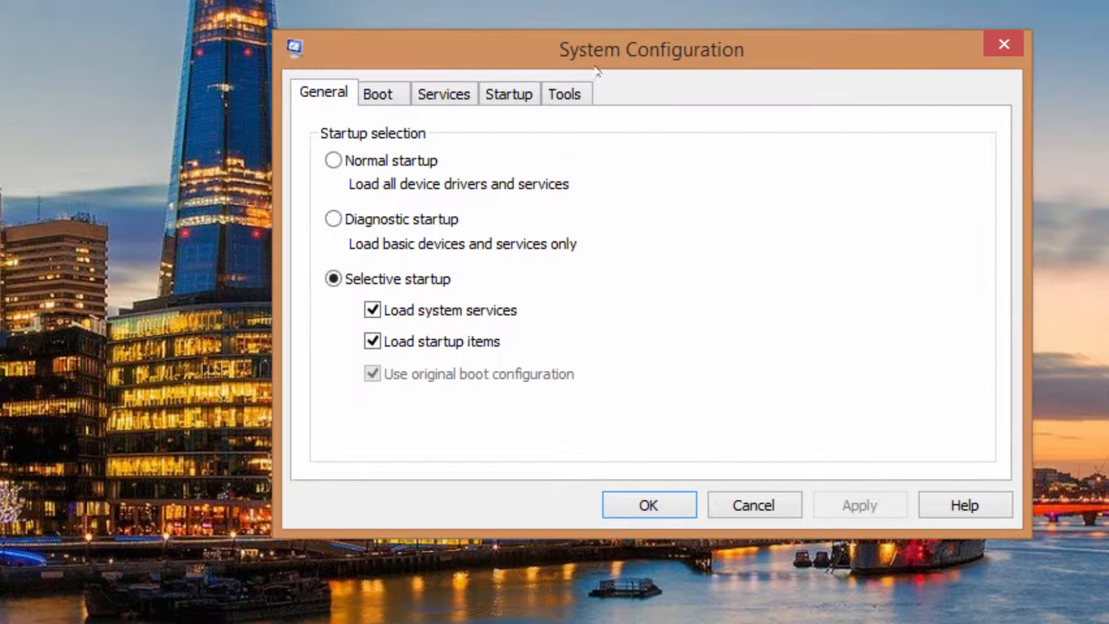
Enable Safe boot (Minimal) on the Boot tab, confirm, and restart into Safe Mode.
left_click(380, 94)
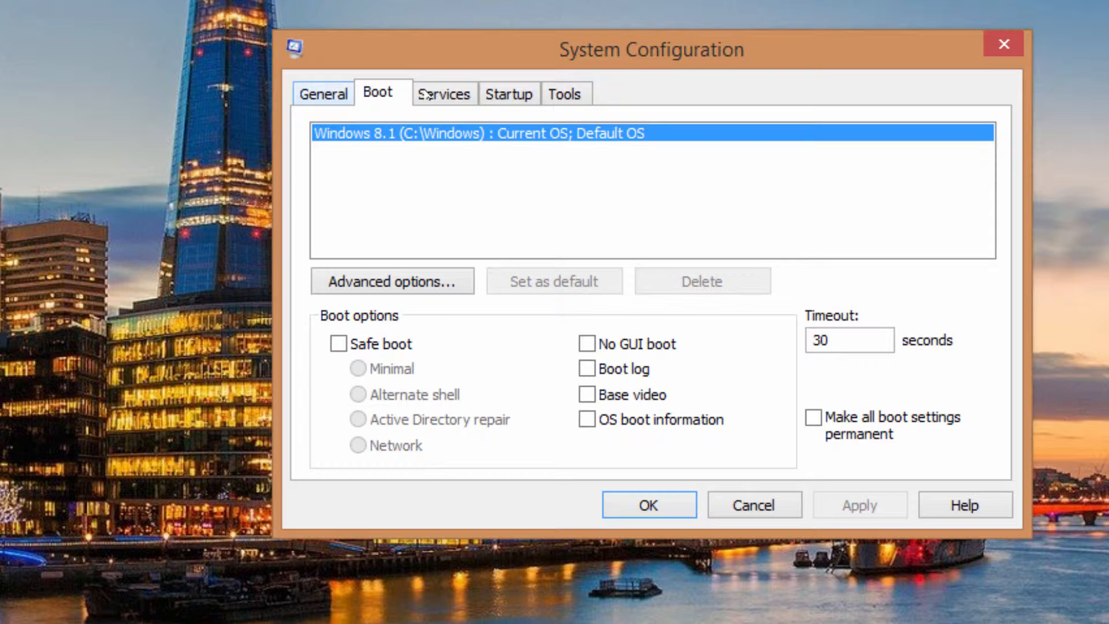
left_click(338, 345)
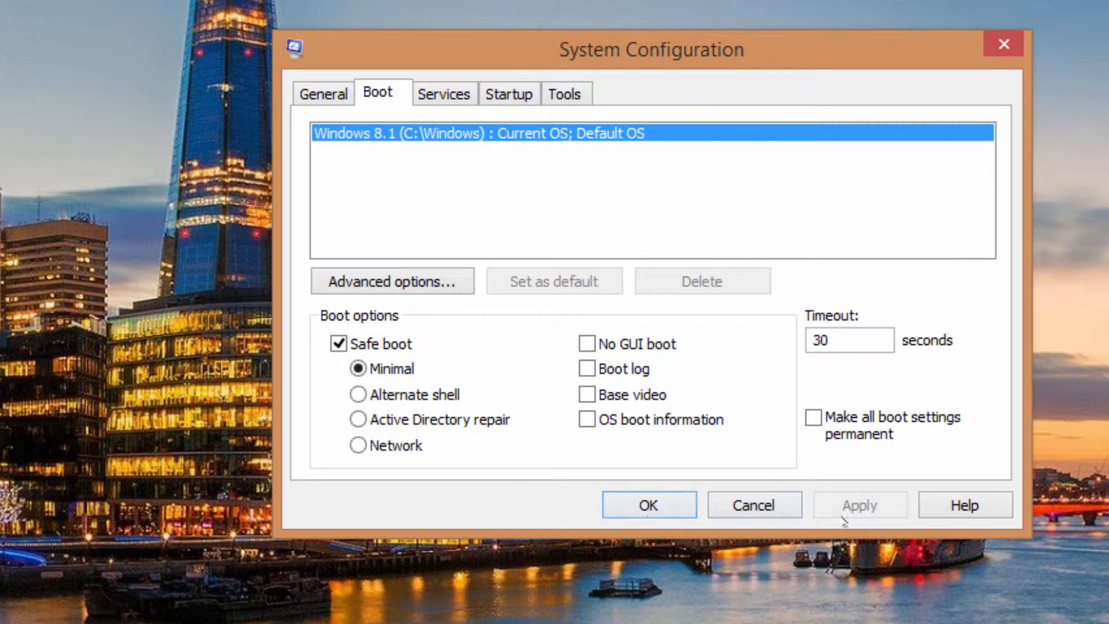
left_click(647, 505)
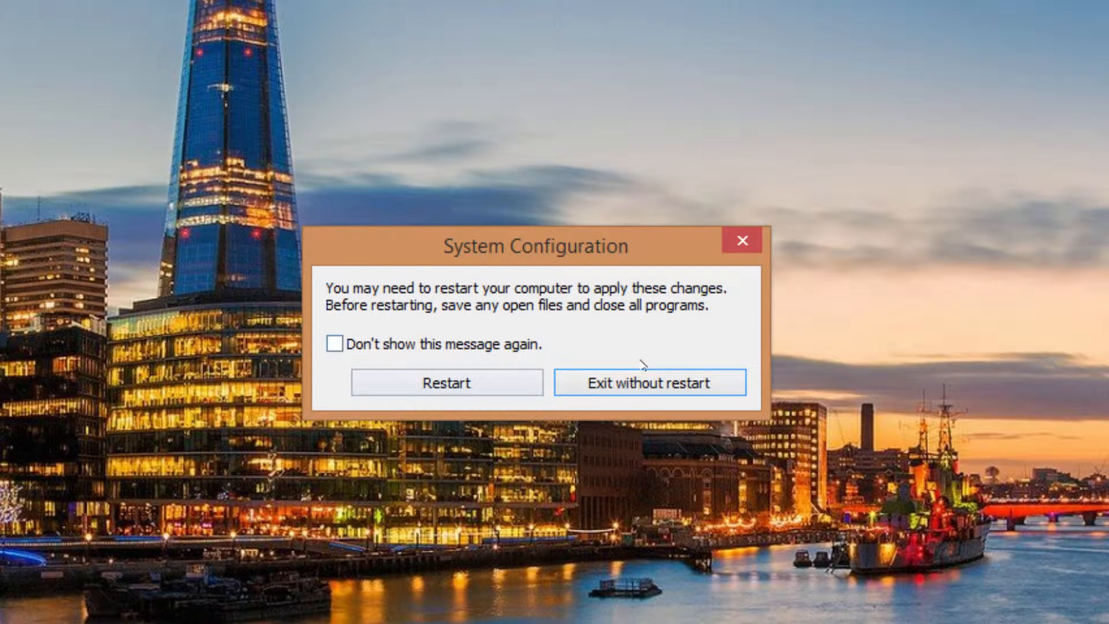
mouse_move(416, 426)
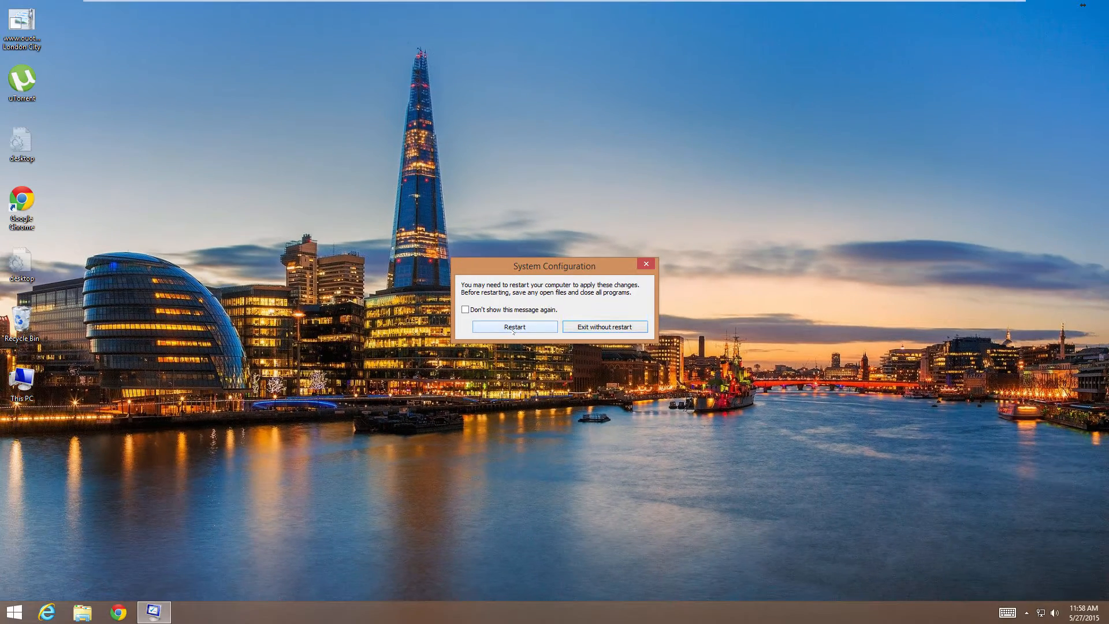
left_click(514, 326)
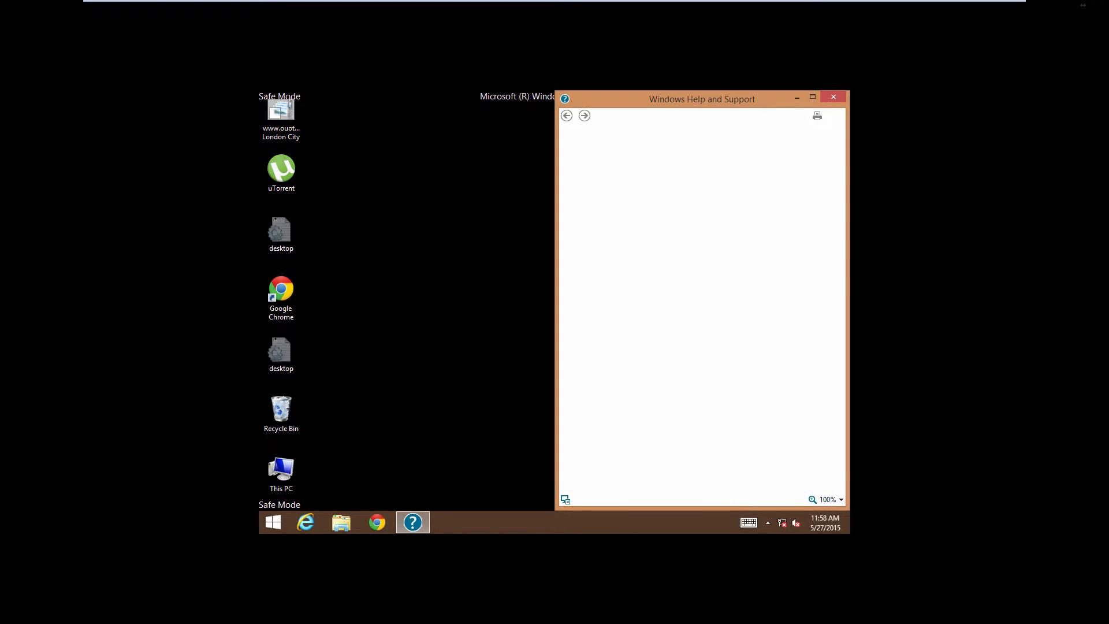
mouse_move(813, 112)
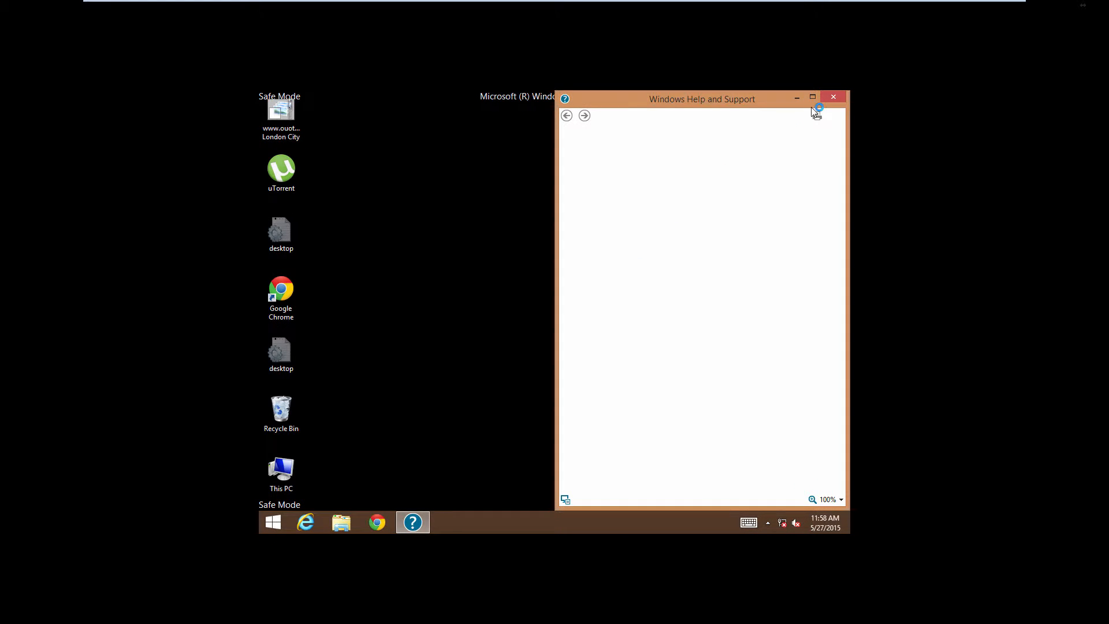
Close the Windows Help and Support window on the Safe Mode desktop.
left_click(832, 97)
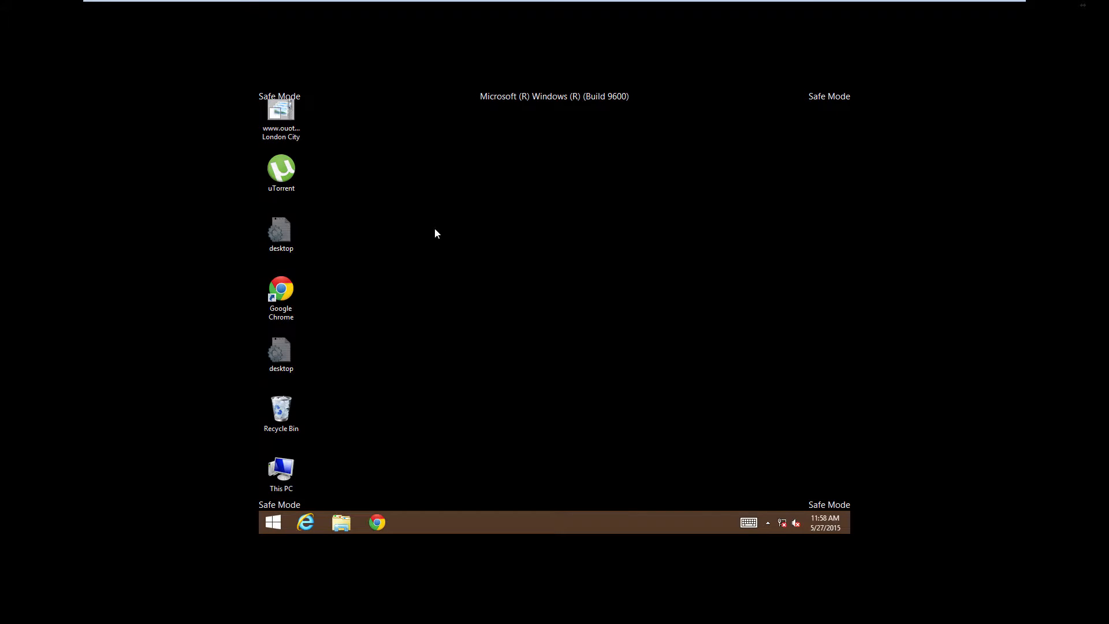
mouse_move(512, 96)
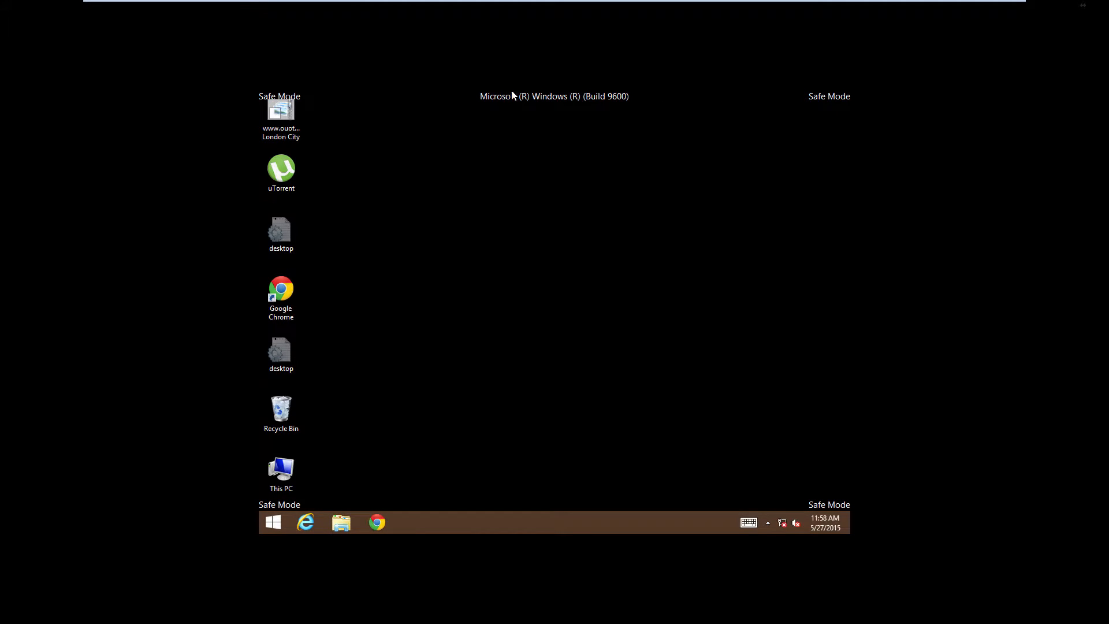
mouse_move(476, 462)
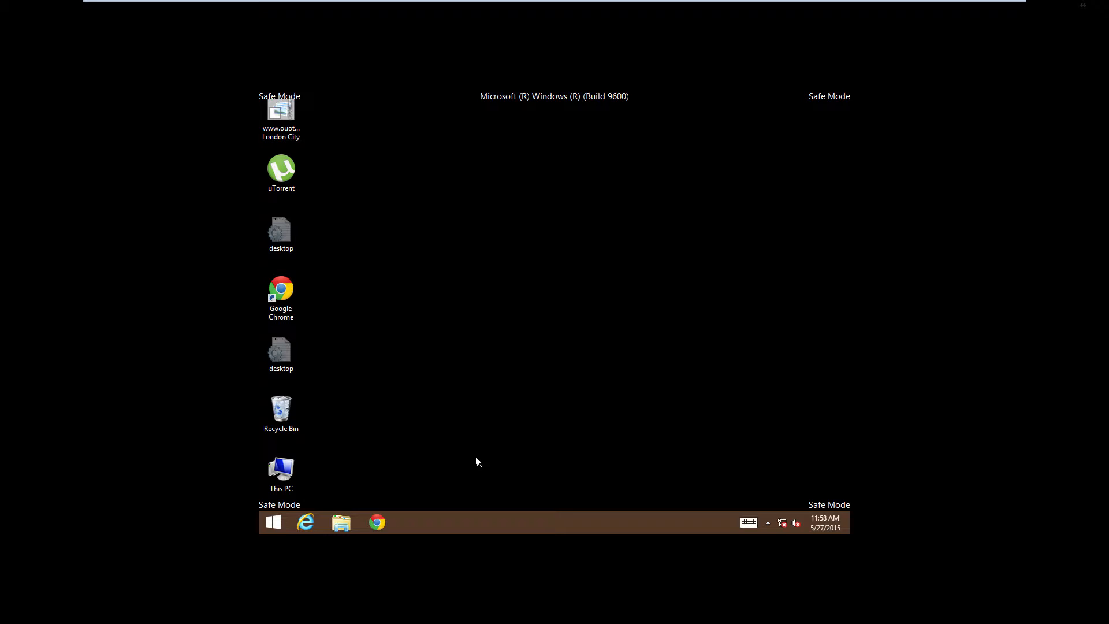
Reopen System Configuration in Safe Mode by running msconfig.exe from the Start button's Run box.
right_click(273, 522)
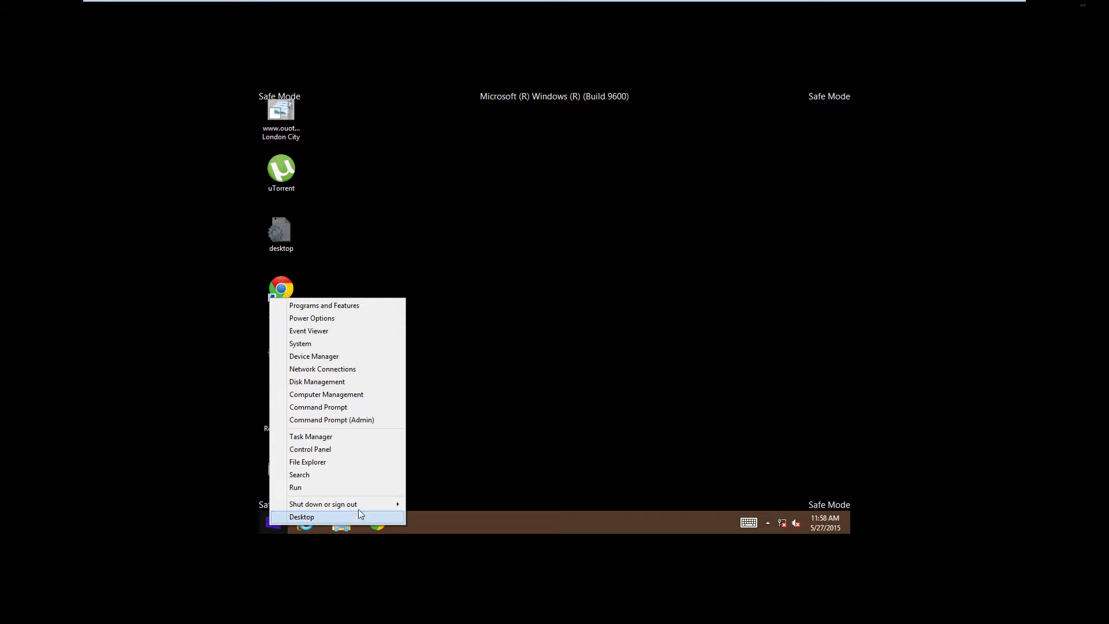
left_click(301, 516)
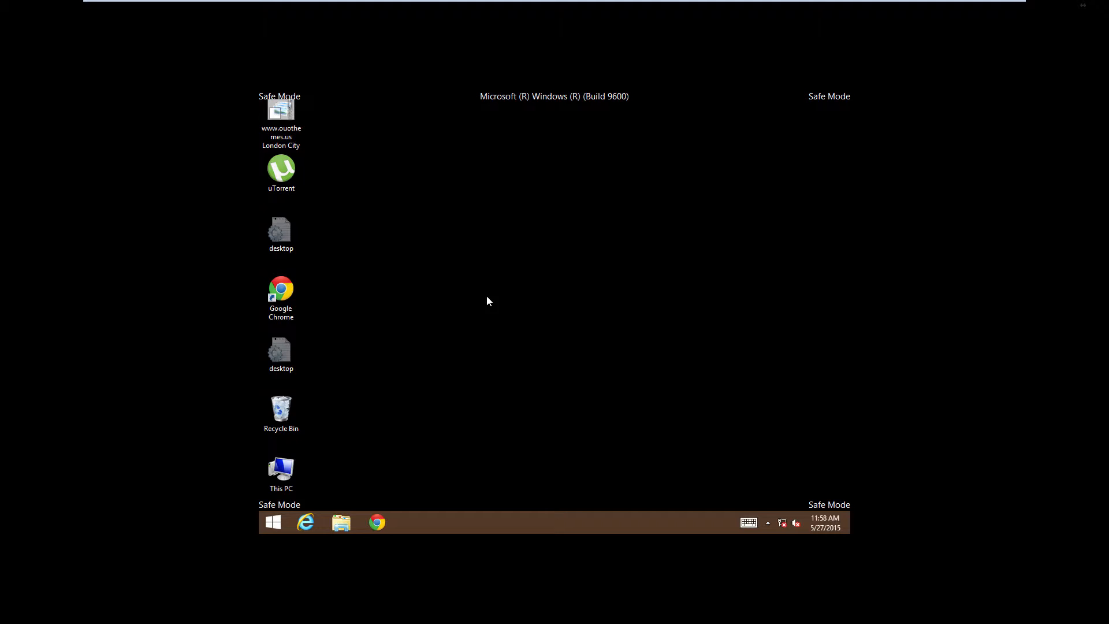
mouse_move(376, 487)
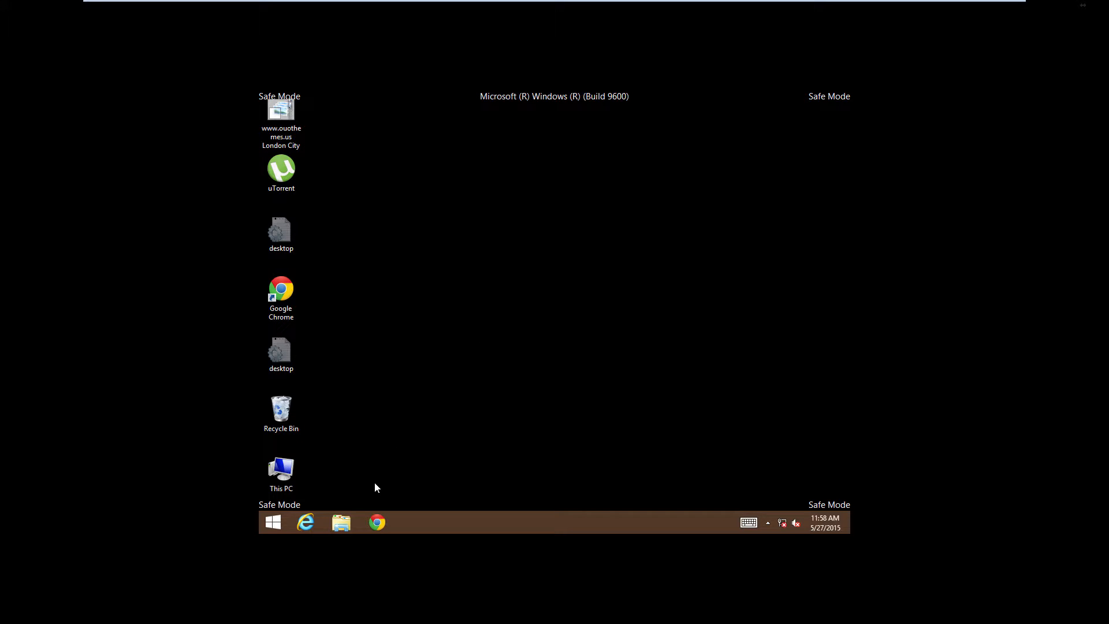
right_click(272, 522)
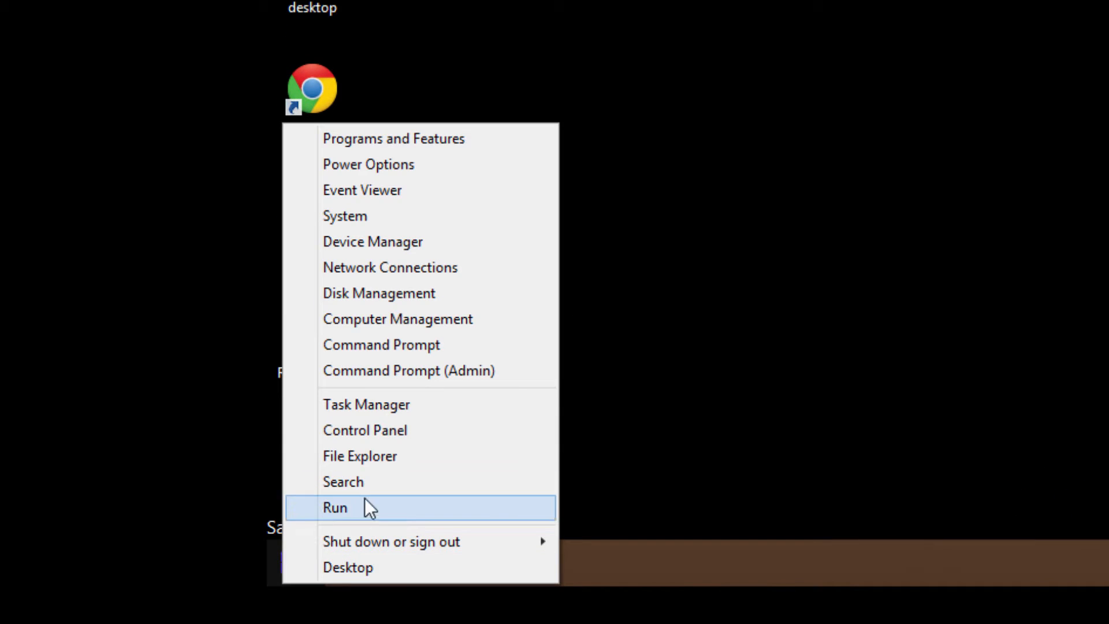
left_click(335, 507)
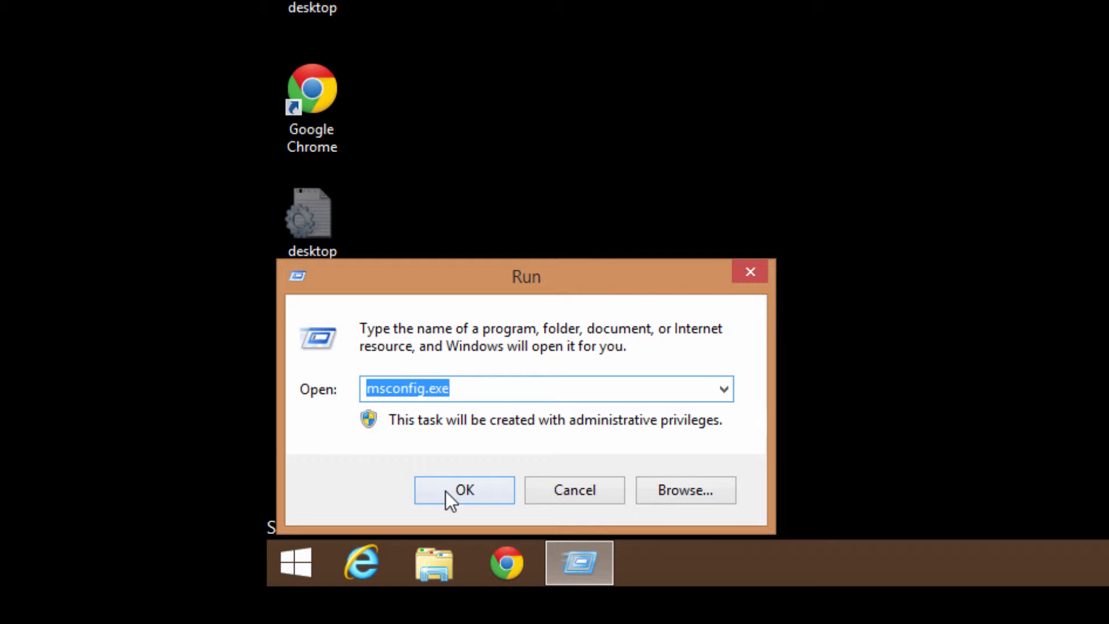
left_click(463, 490)
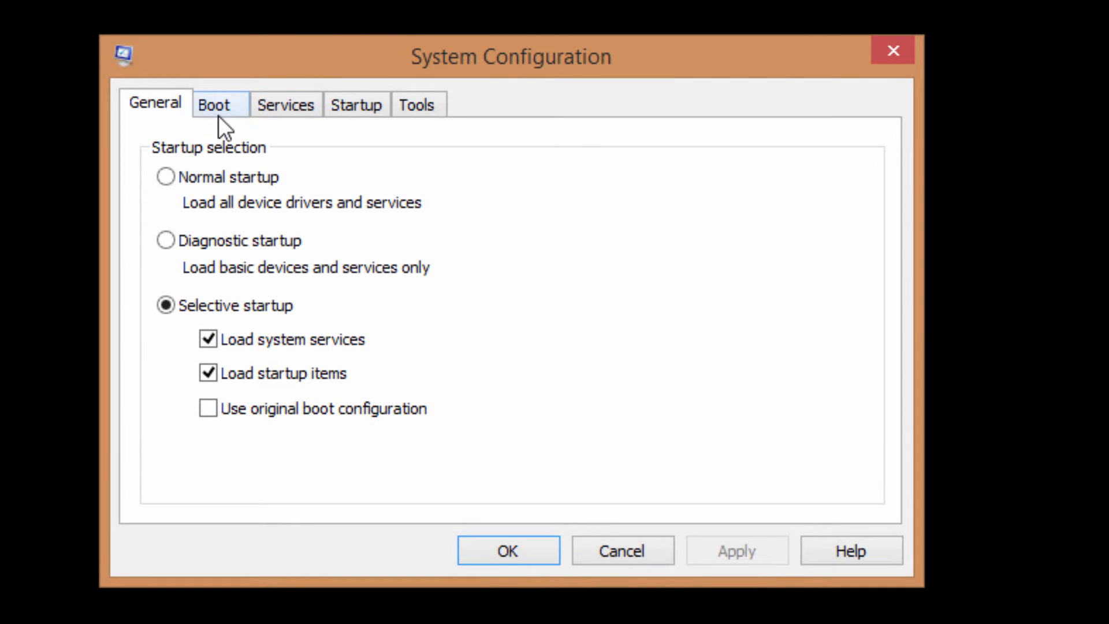
Turn off Safe boot on the Boot tab and restart the computer into normal mode.
left_click(216, 103)
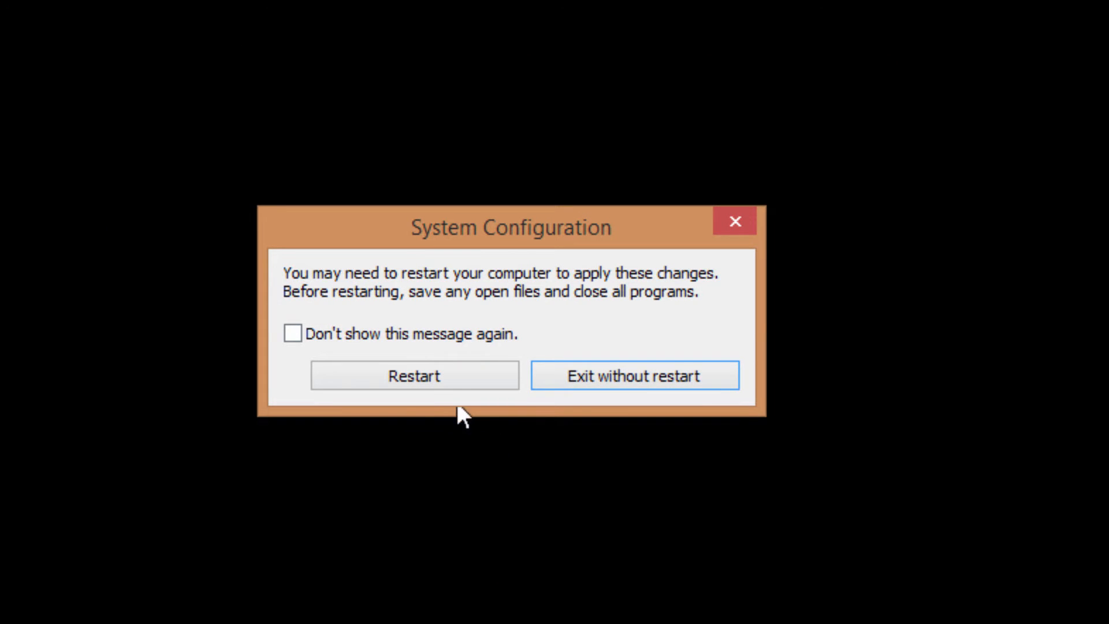
left_click(413, 376)
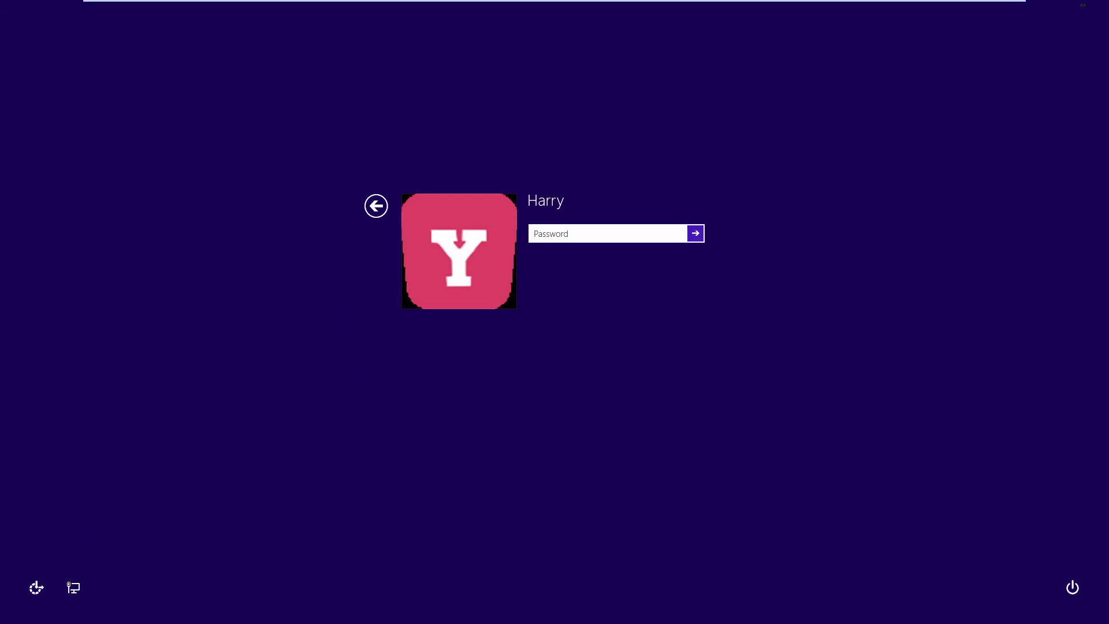
Enter the account password at the sign-in screen and submit it to sign in.
type("•")
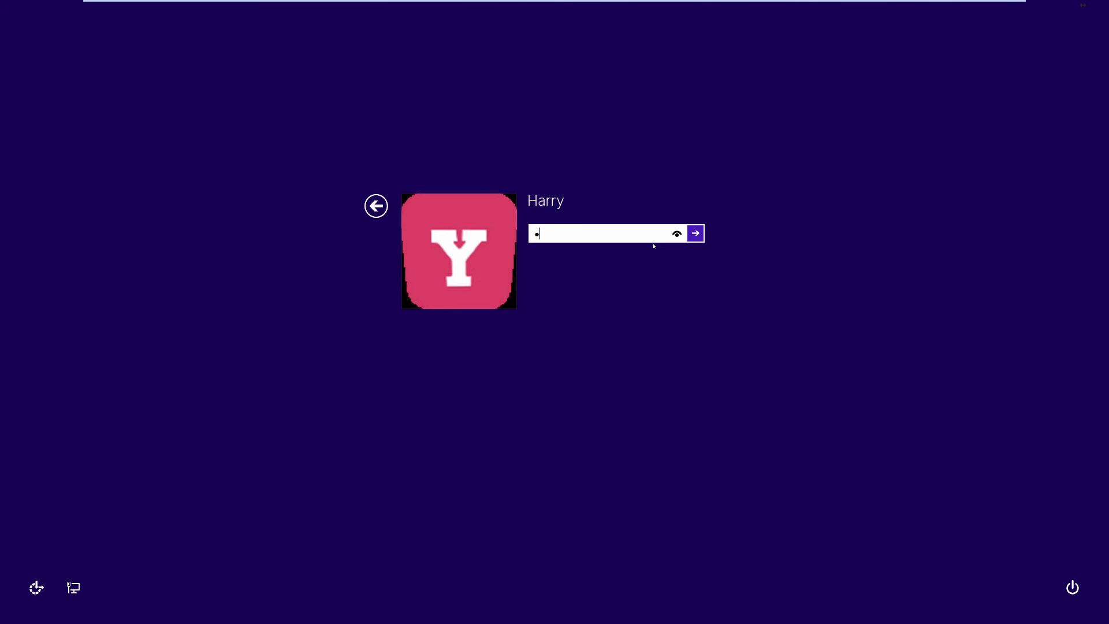
left_click(694, 233)
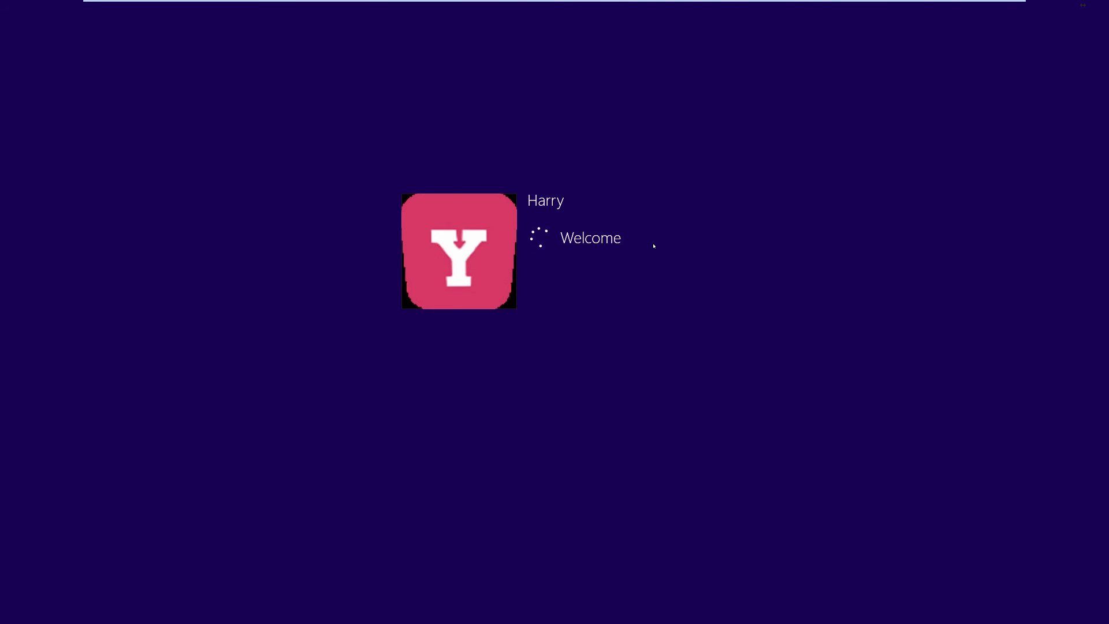